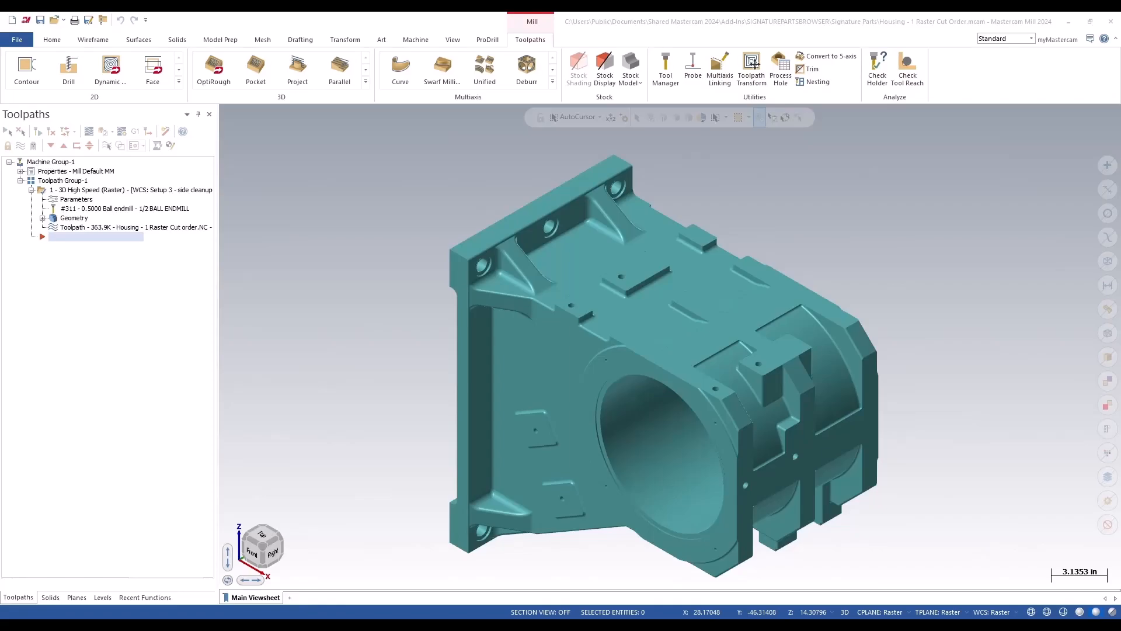
- Select raster operation 1 and launch Backplot on the housing
click(128, 190)
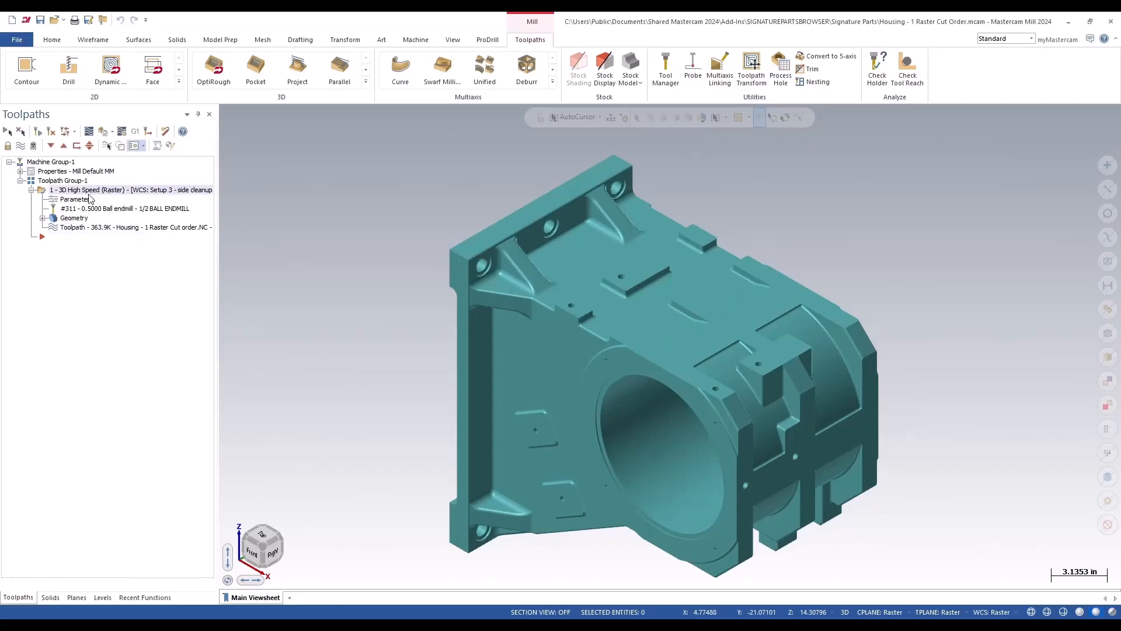
double_click(76, 198)
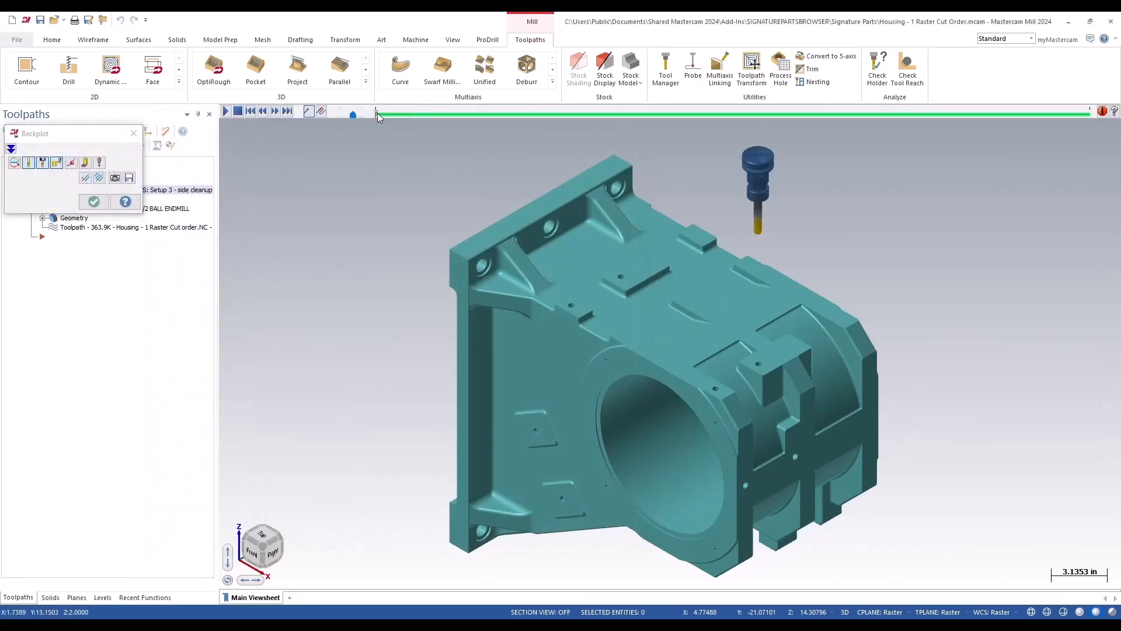
- Play the lanes-order backplot, then duplicate operation 1 with Copy after
click(226, 110)
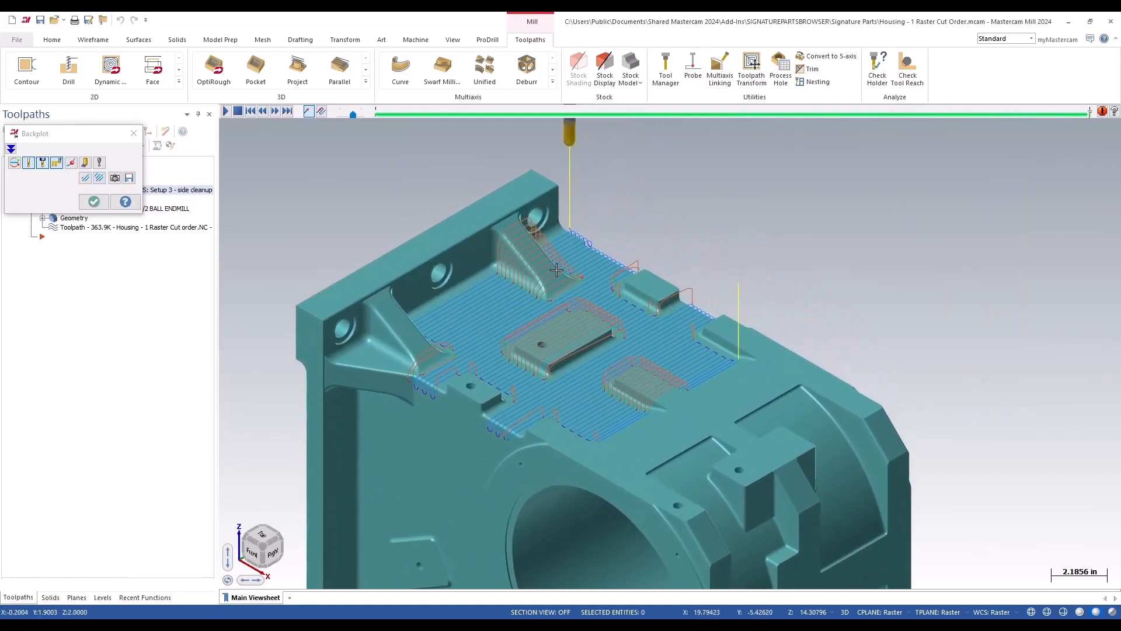
right_click(107, 189)
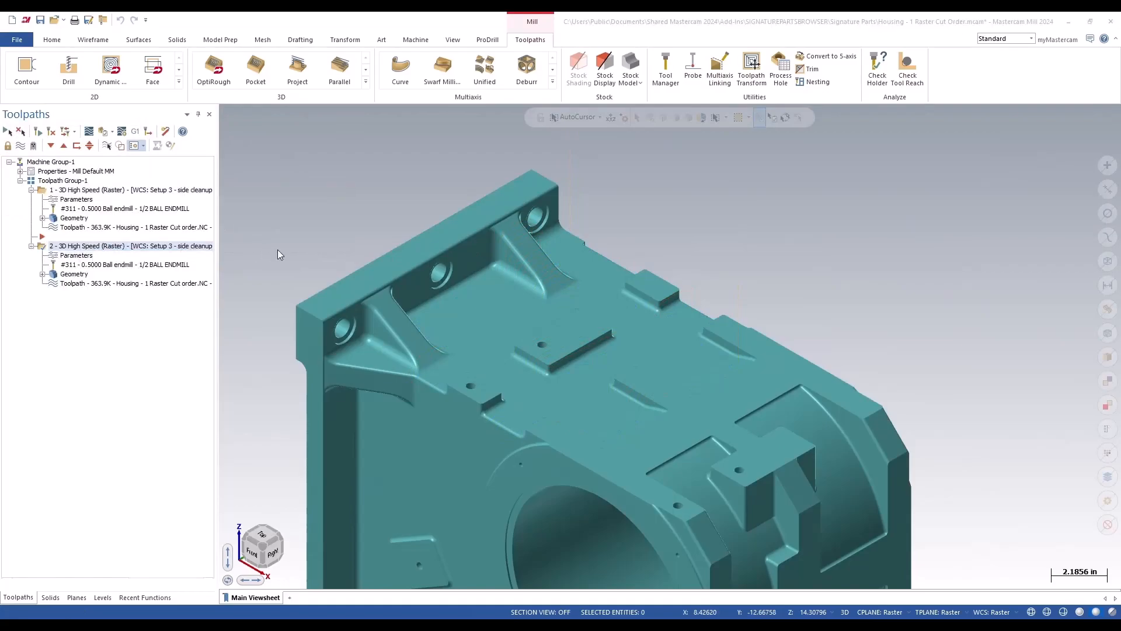
- Set operation 2's cut order to Clusters, regenerate, and scrub its backplot
double_click(131, 245)
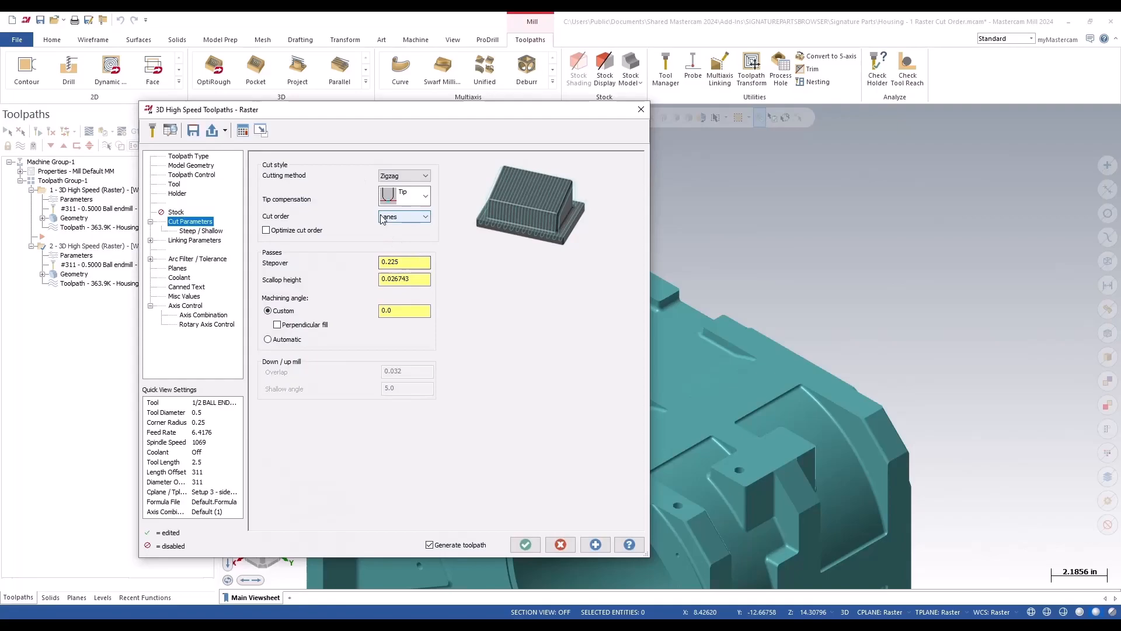
click(404, 216)
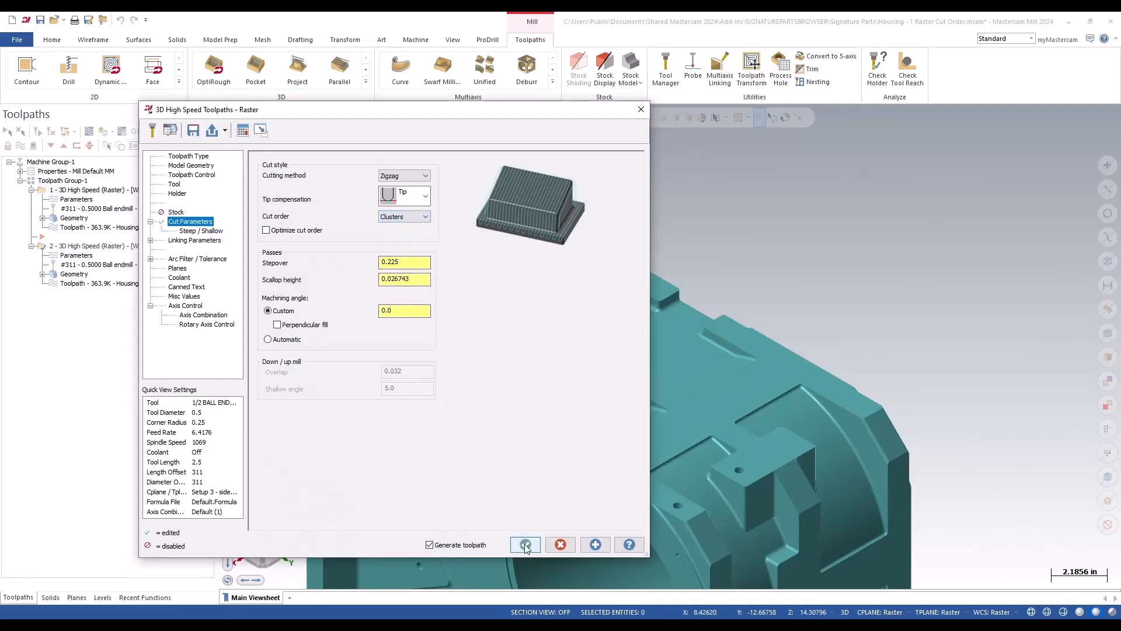
click(525, 544)
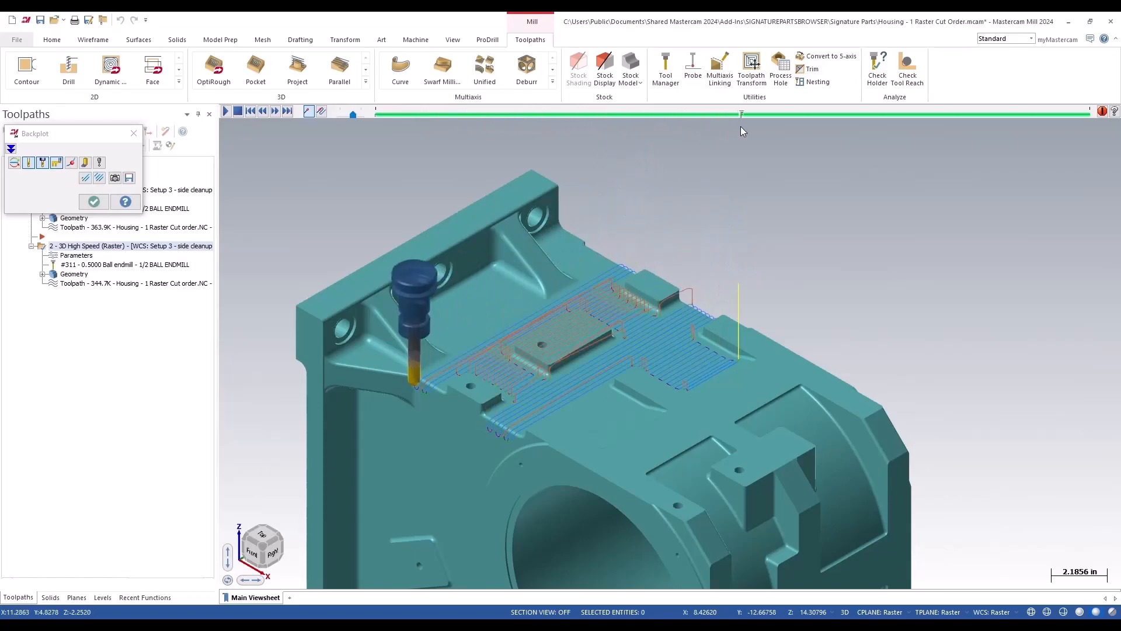
drag(741, 114, 930, 114)
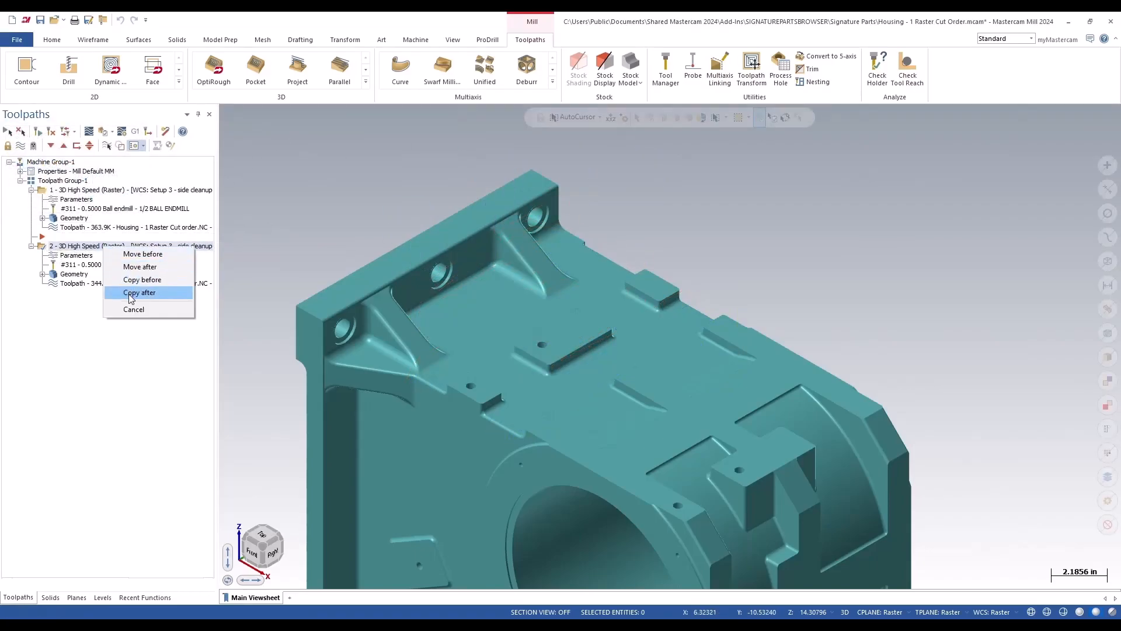
- Copy operation 2 after itself and confirm clusters with Optimize cut order
click(139, 292)
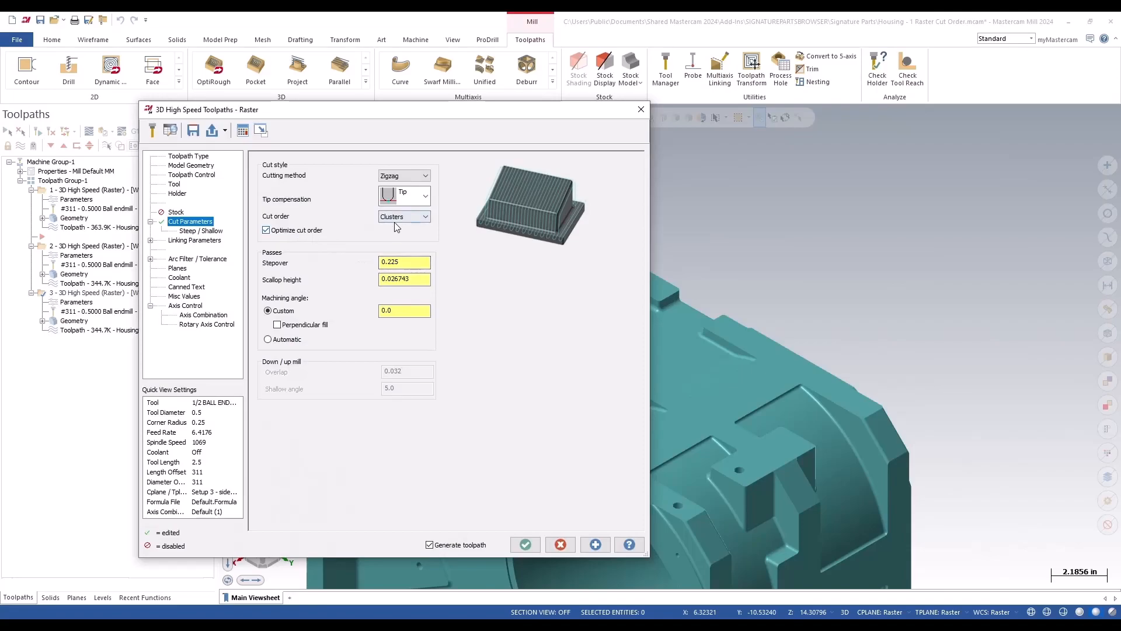
click(525, 544)
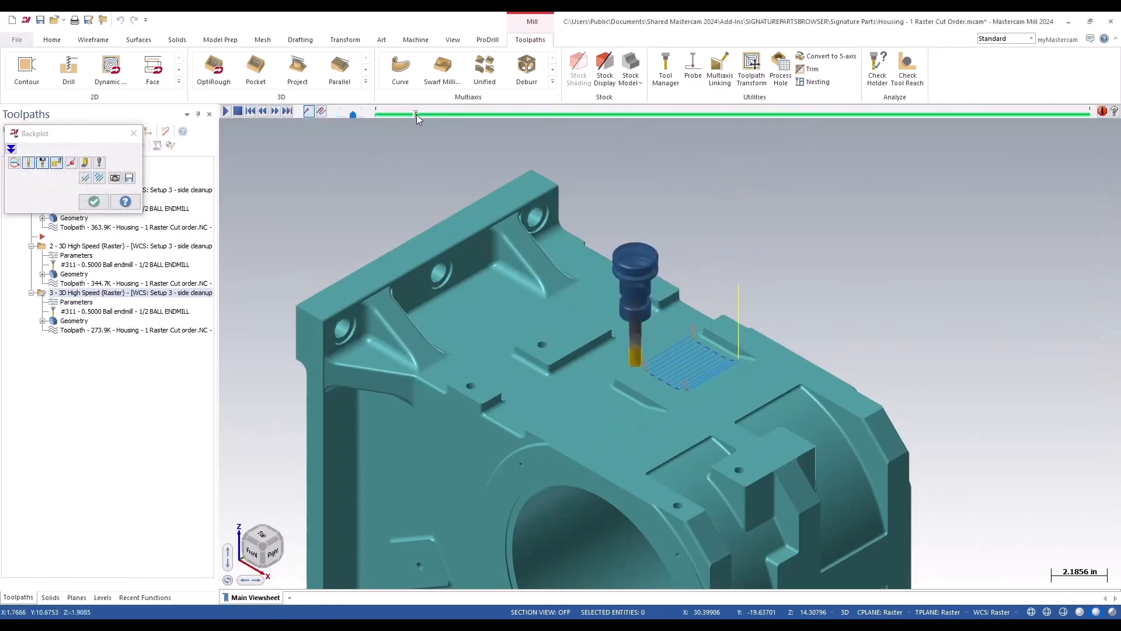
- Scrub operation 3's backplot forward through the optimized cluster passes
drag(415, 114, 556, 114)
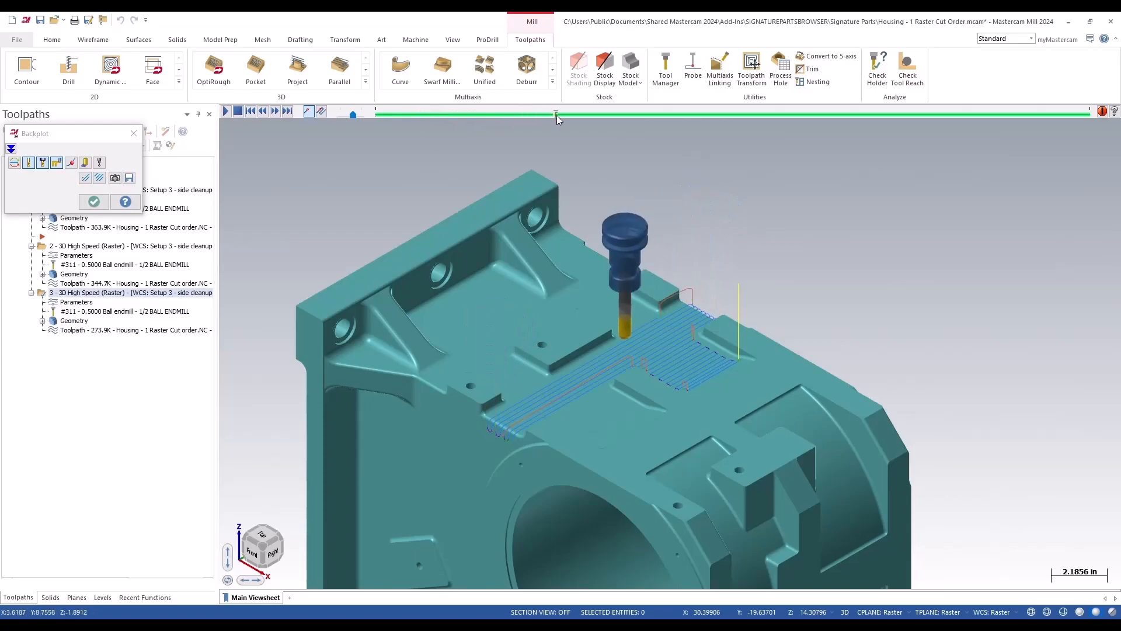
drag(557, 112, 653, 113)
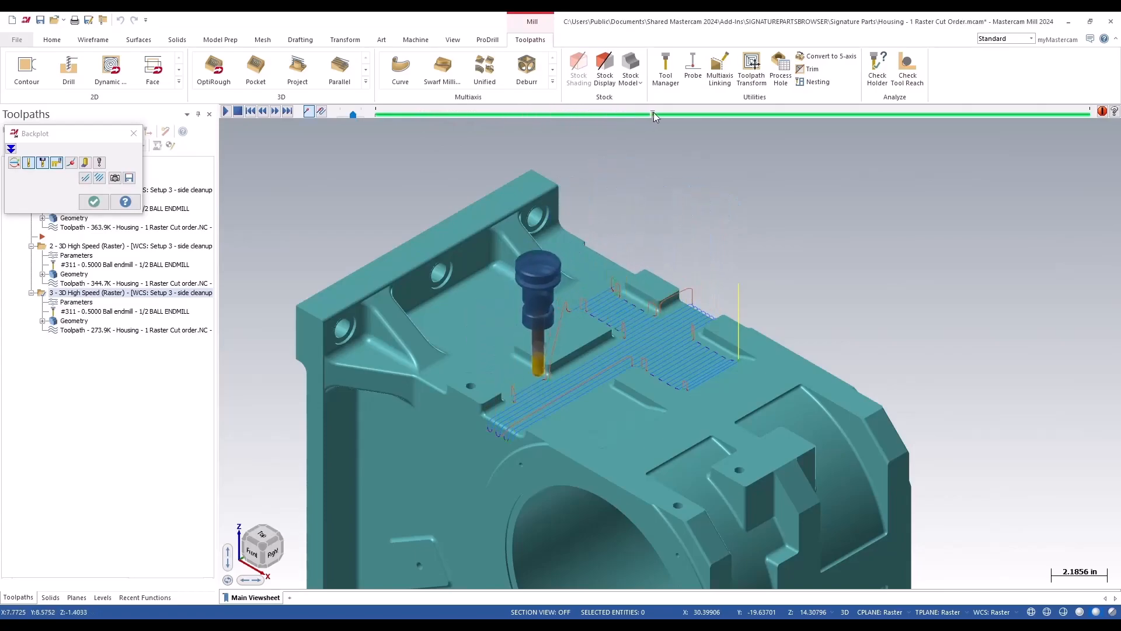